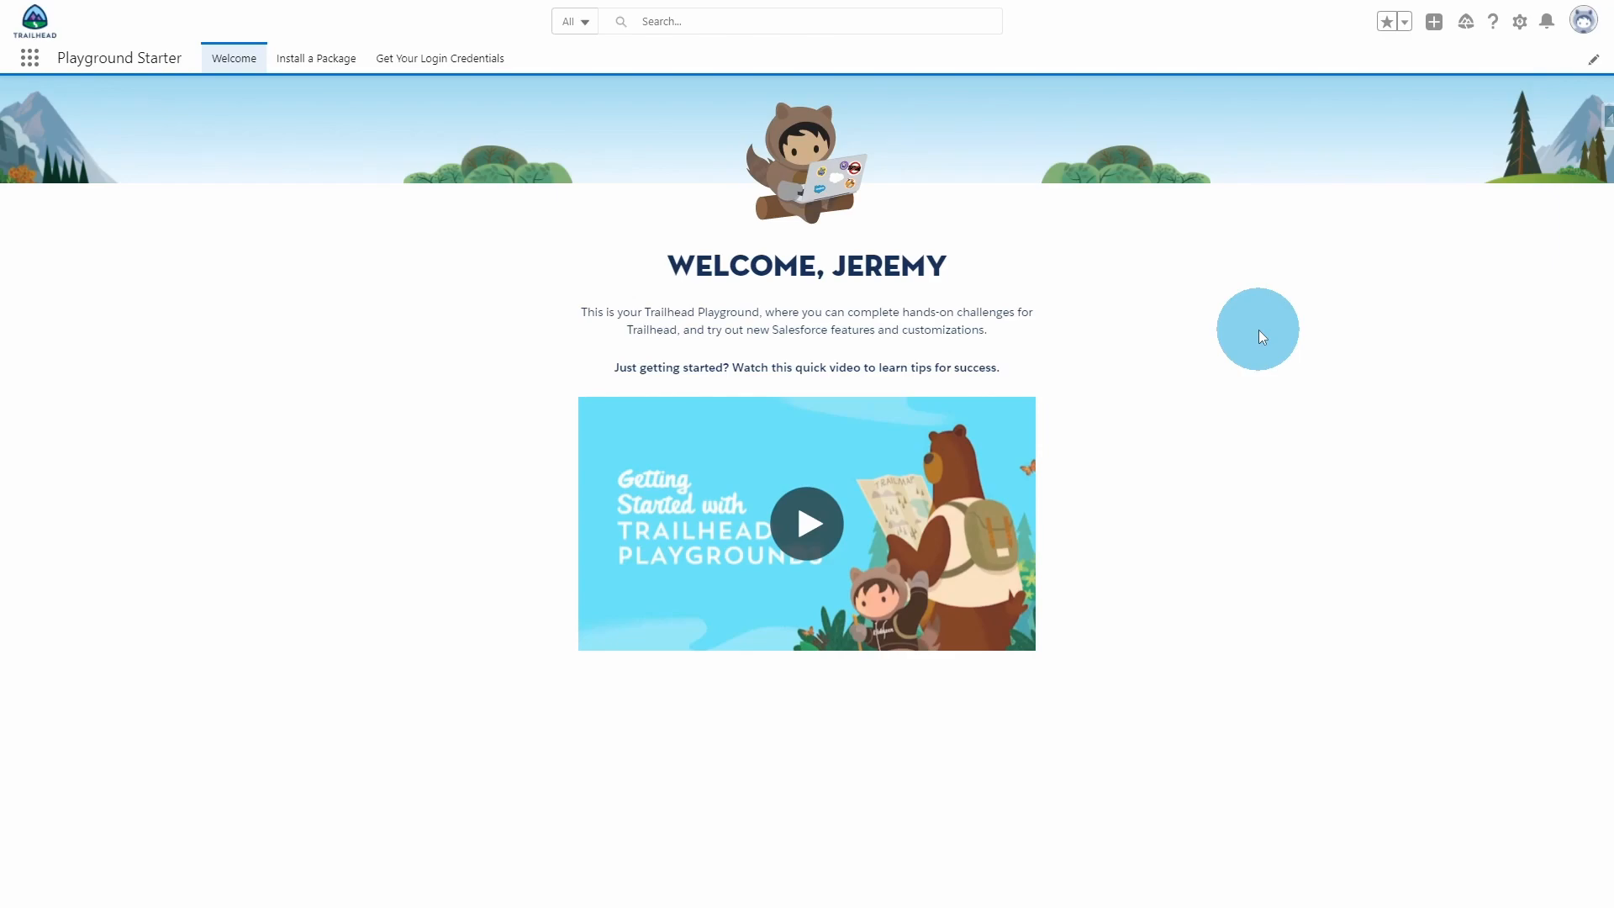
Open Setup from the gear menu and search Quick Find for 'experience'.
{"action": "left_click", "coordinate": [1518, 21]}
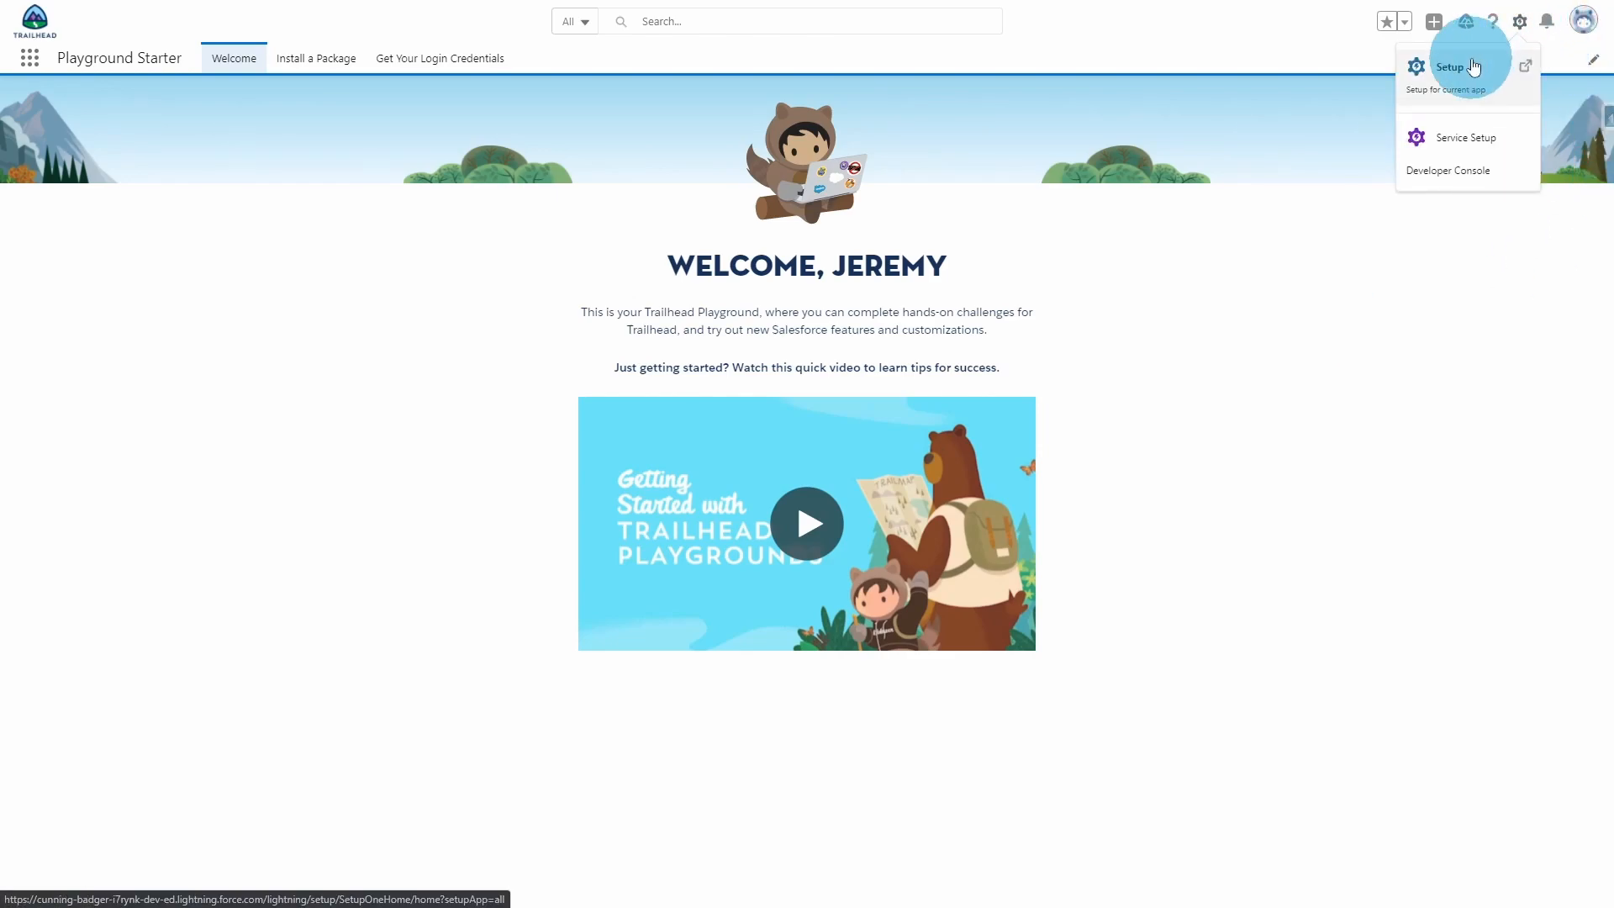
{"action": "left_click", "coordinate": [1449, 66]}
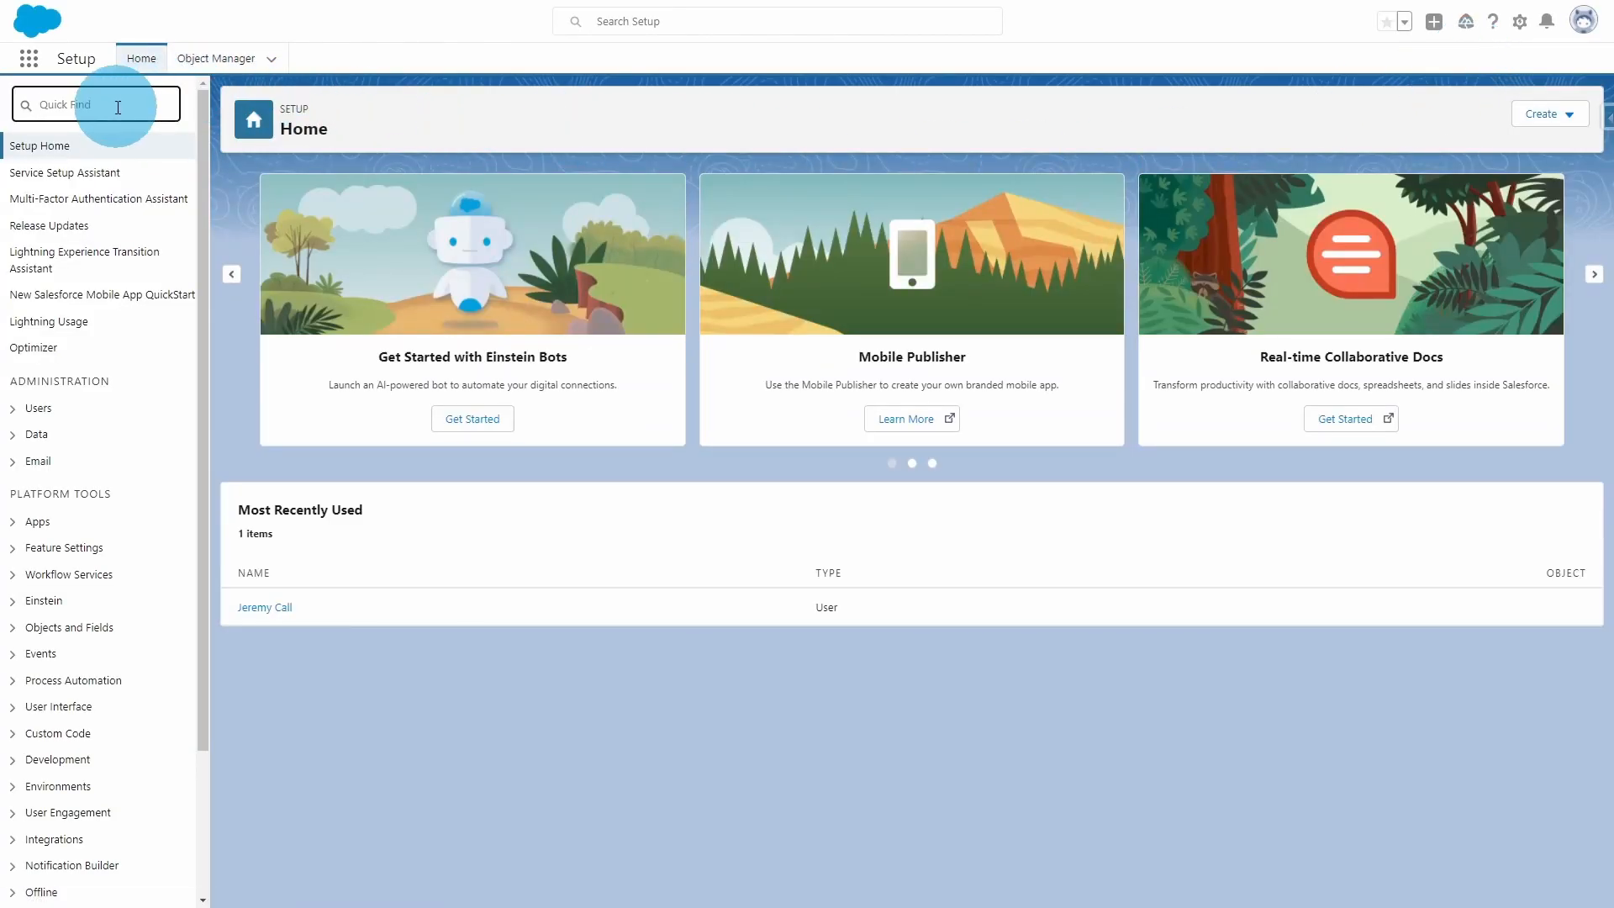
{"action": "type", "text": "experience"}
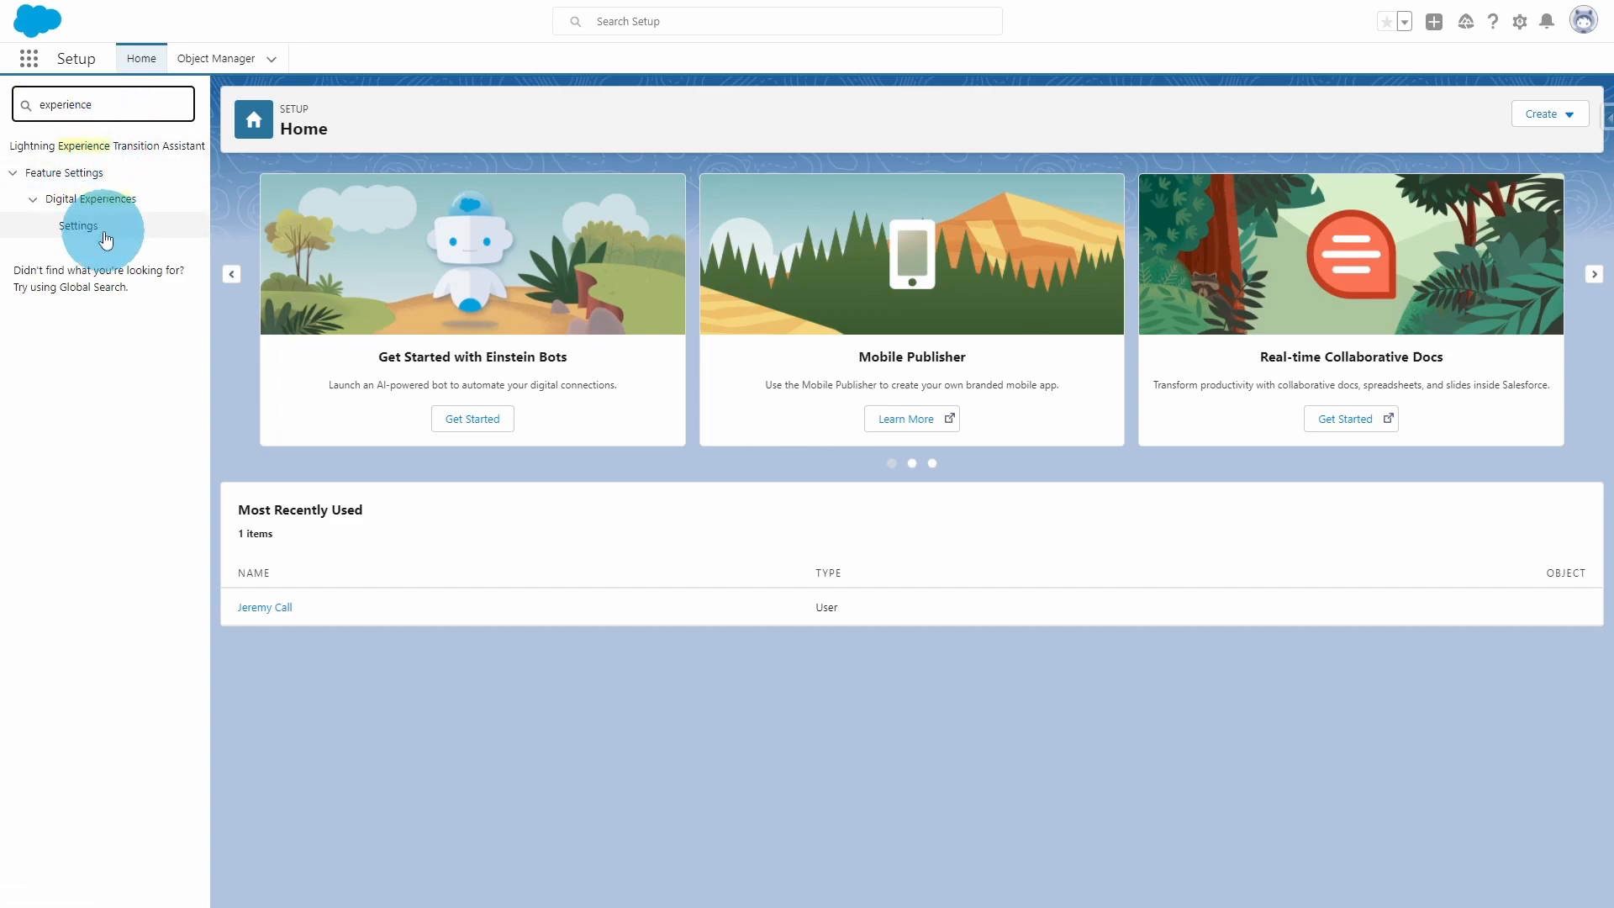
{"action": "mouse_move", "coordinate": [95, 236]}
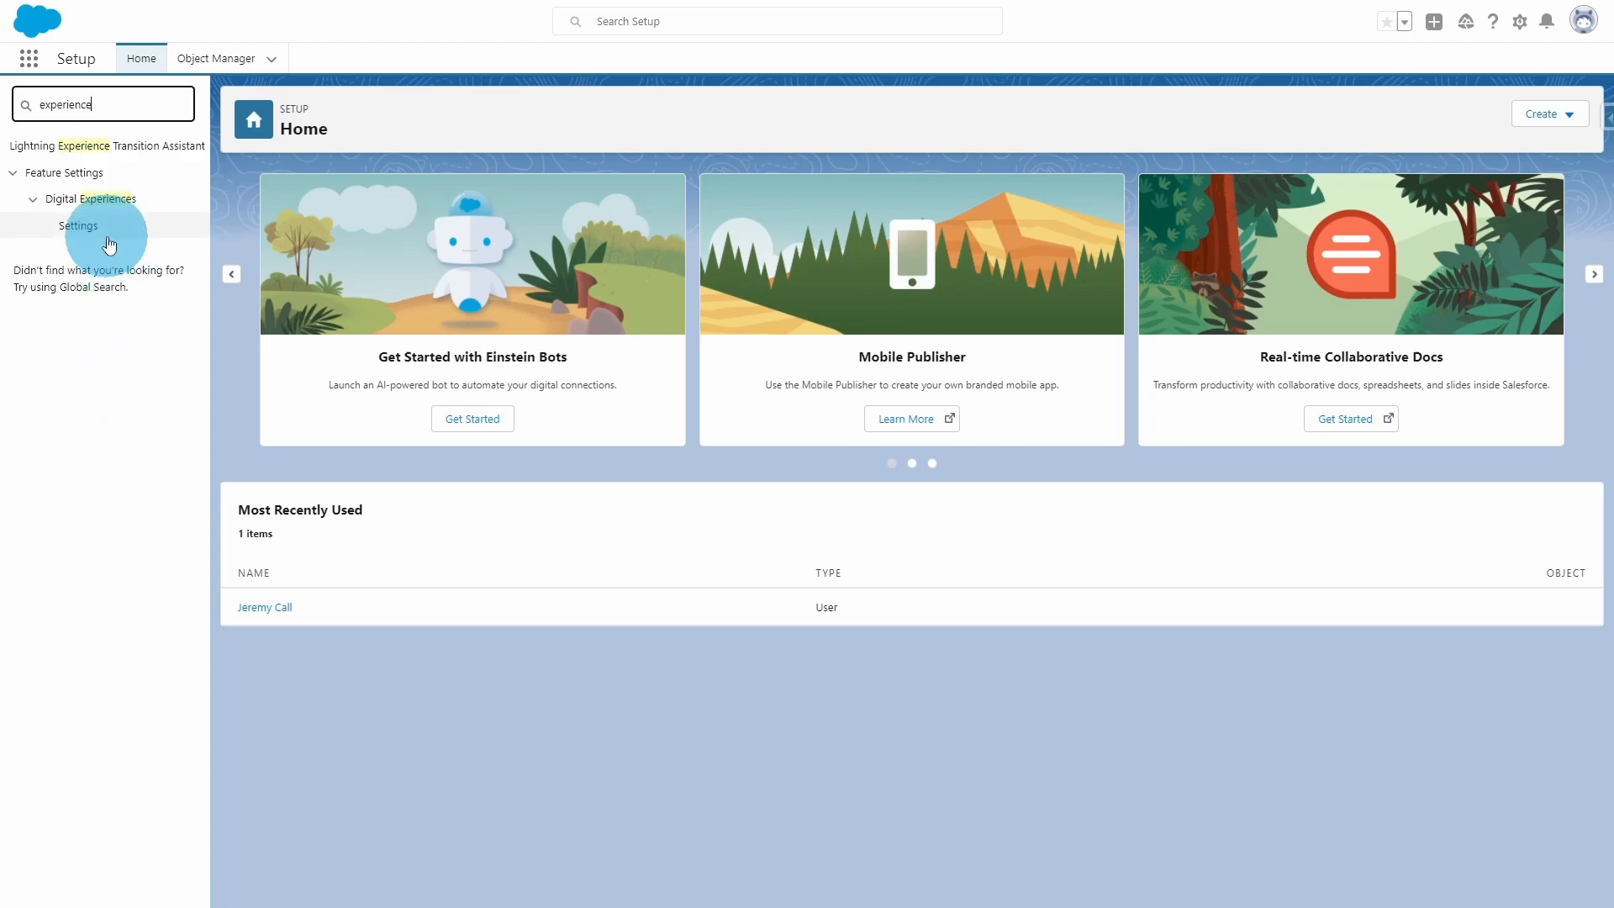
{"action": "mouse_move", "coordinate": [91, 234]}
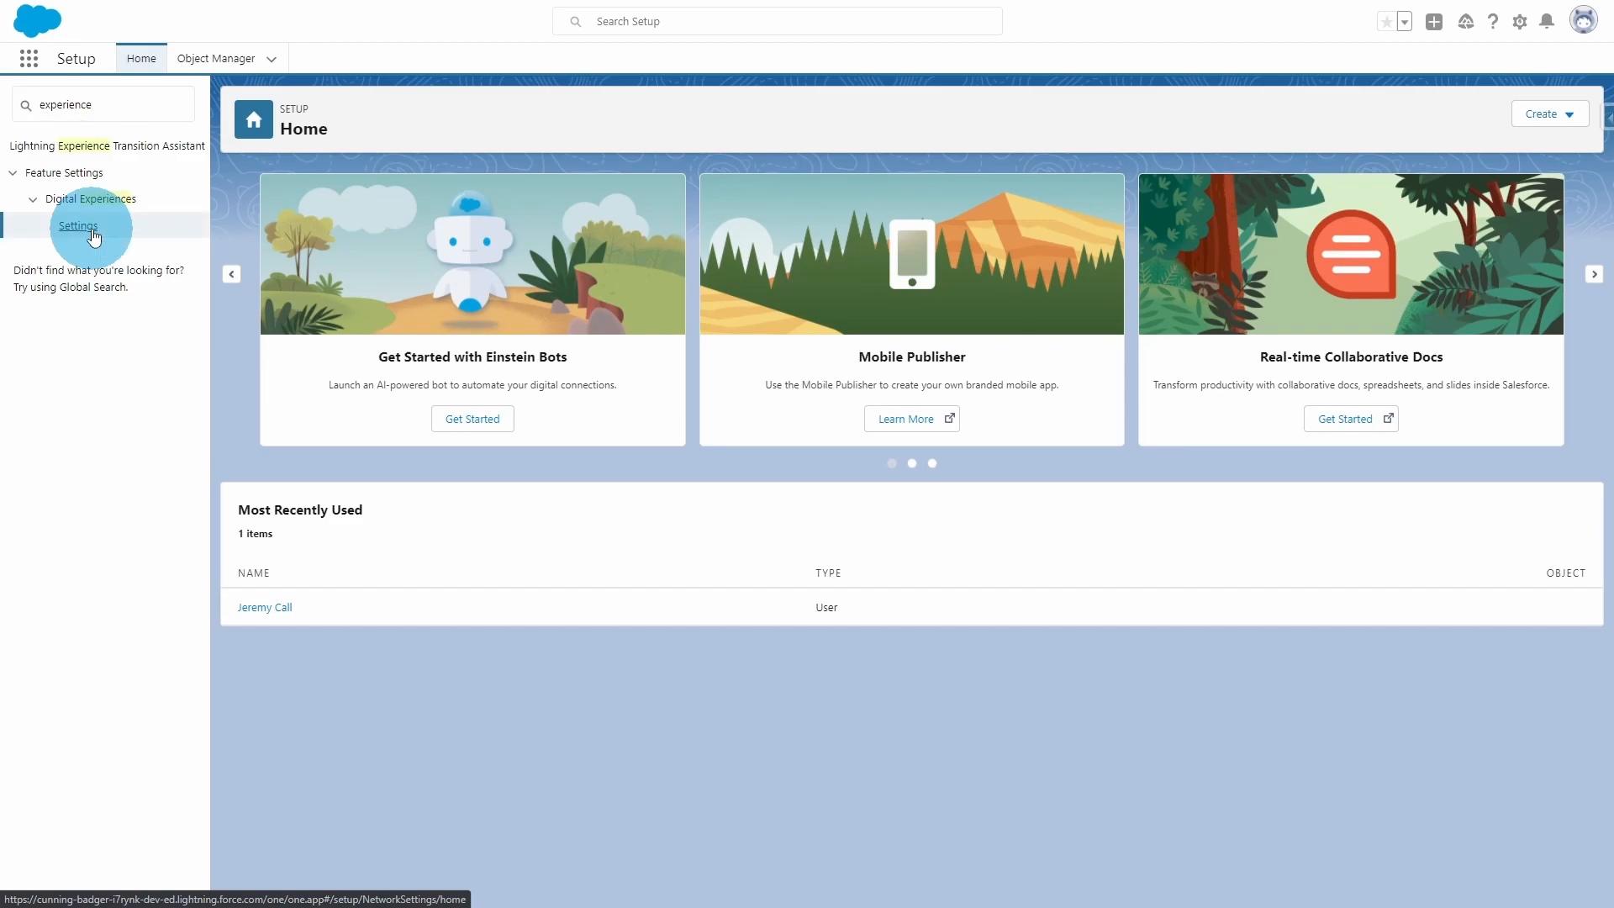
Enable Digital Experiences and enter 'ExperienceExample' as the domain name.
{"action": "left_click", "coordinate": [78, 225]}
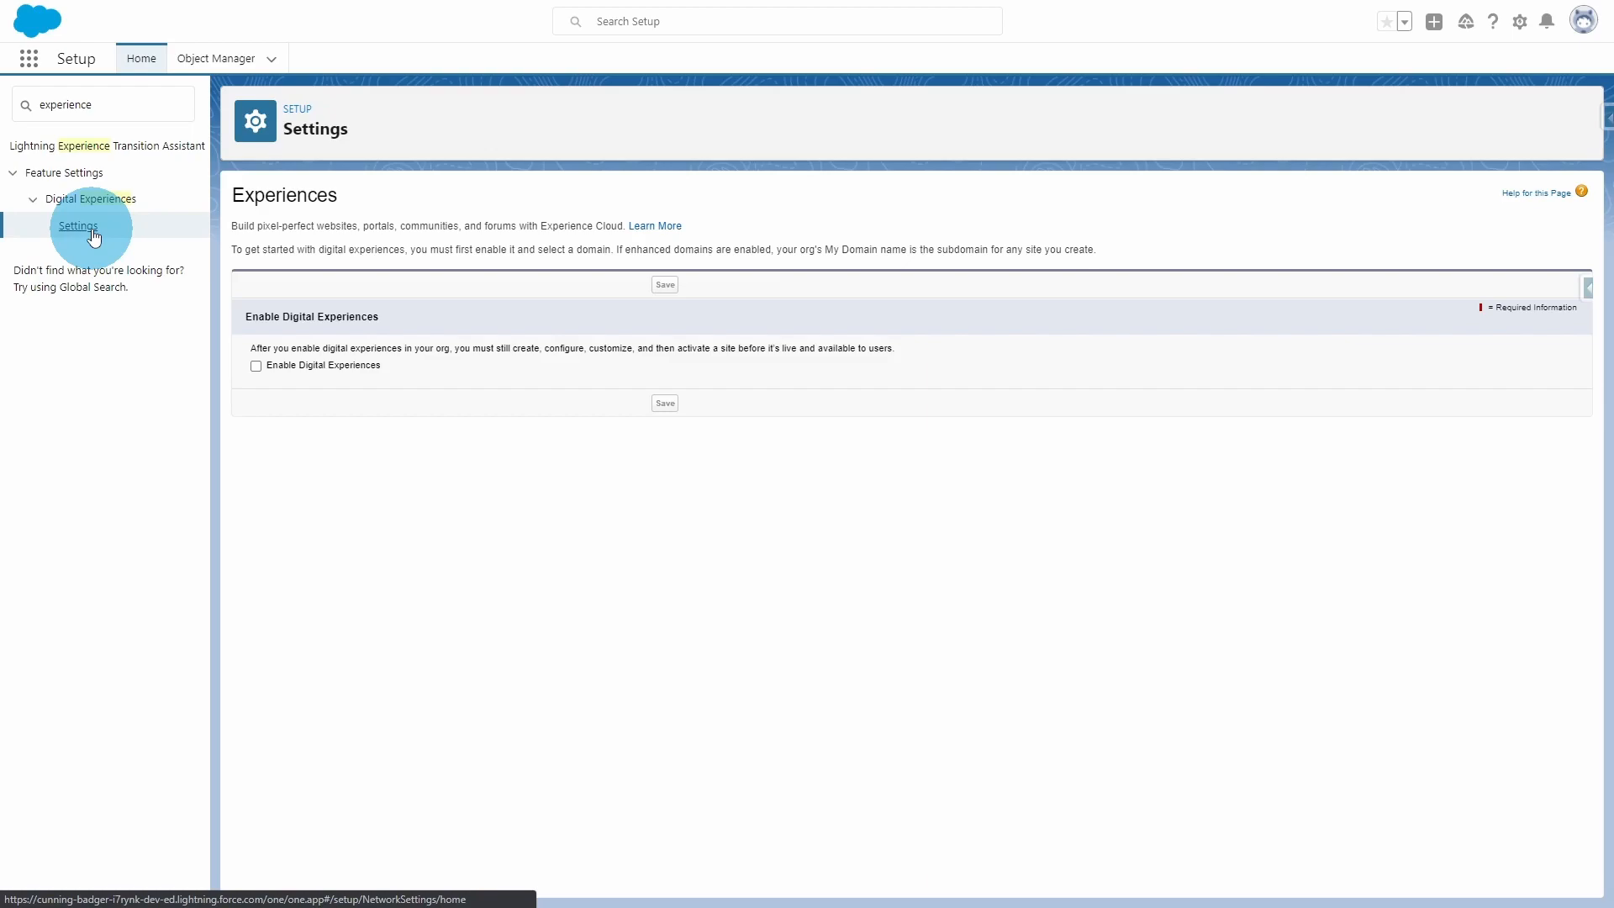
{"action": "mouse_move", "coordinate": [177, 220]}
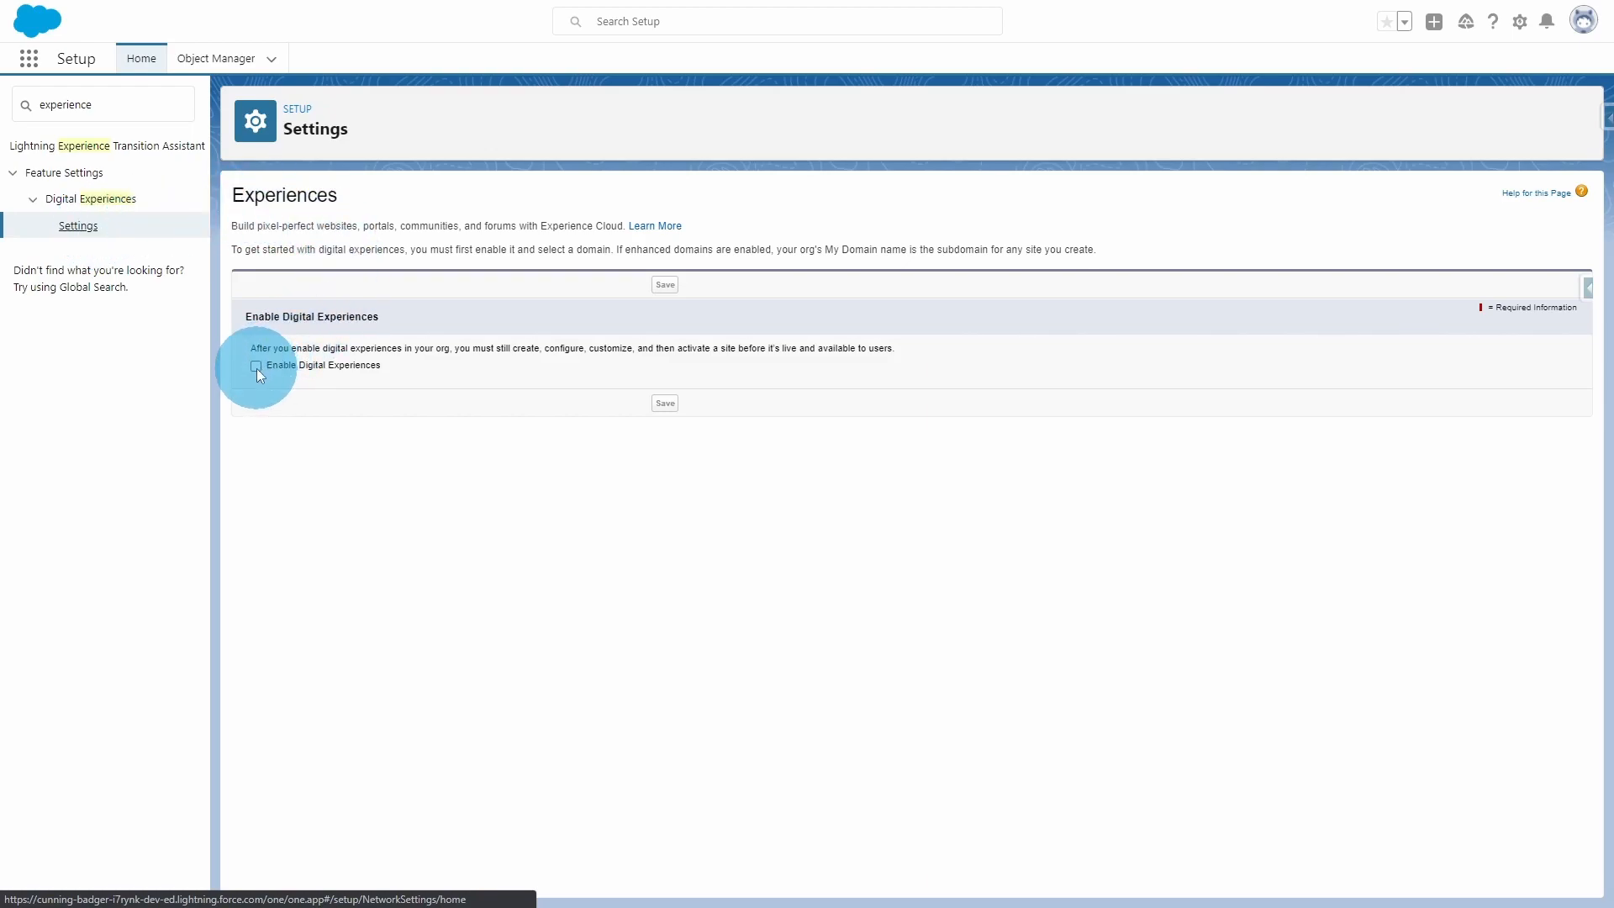
{"action": "left_click", "coordinate": [257, 365]}
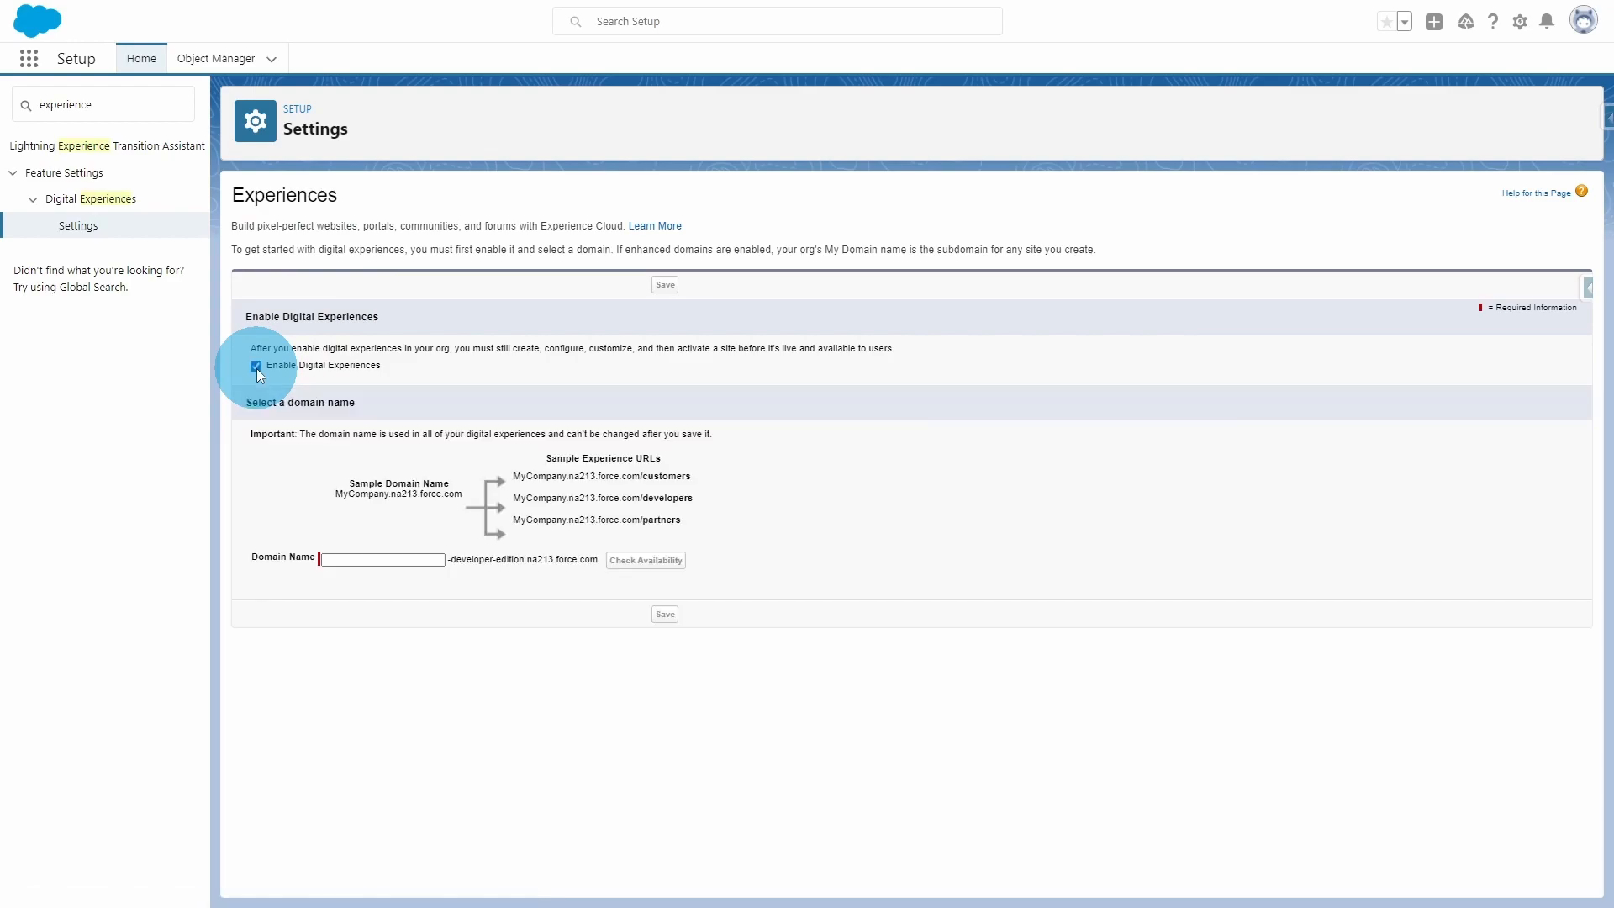
{"action": "left_click", "coordinate": [381, 558]}
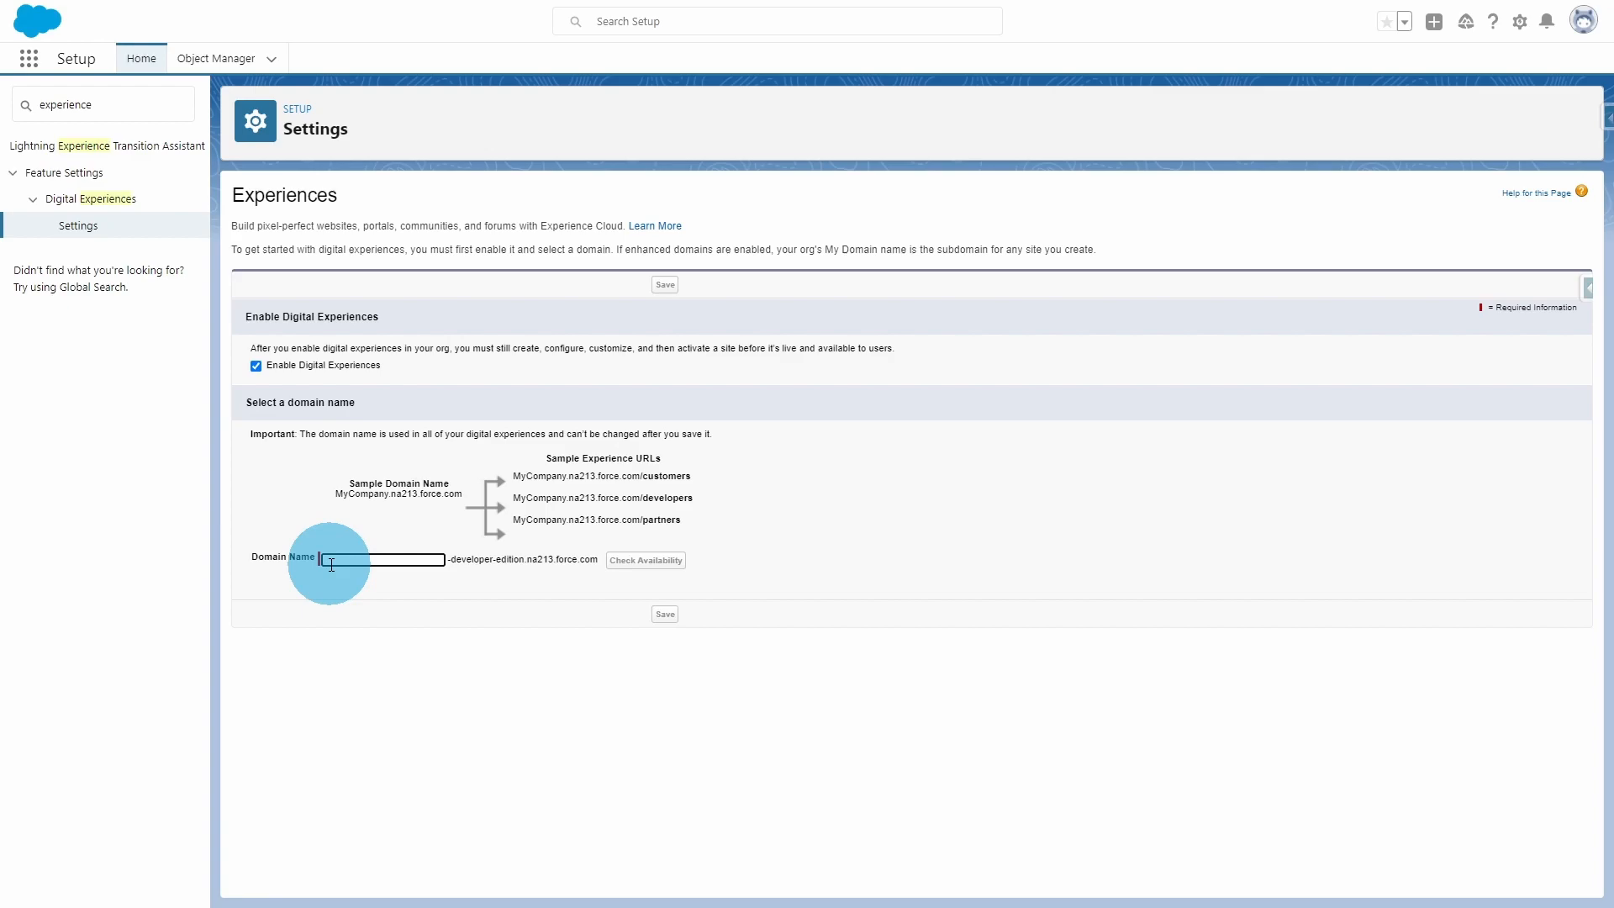
{"action": "type", "text": "ExperienceExample"}
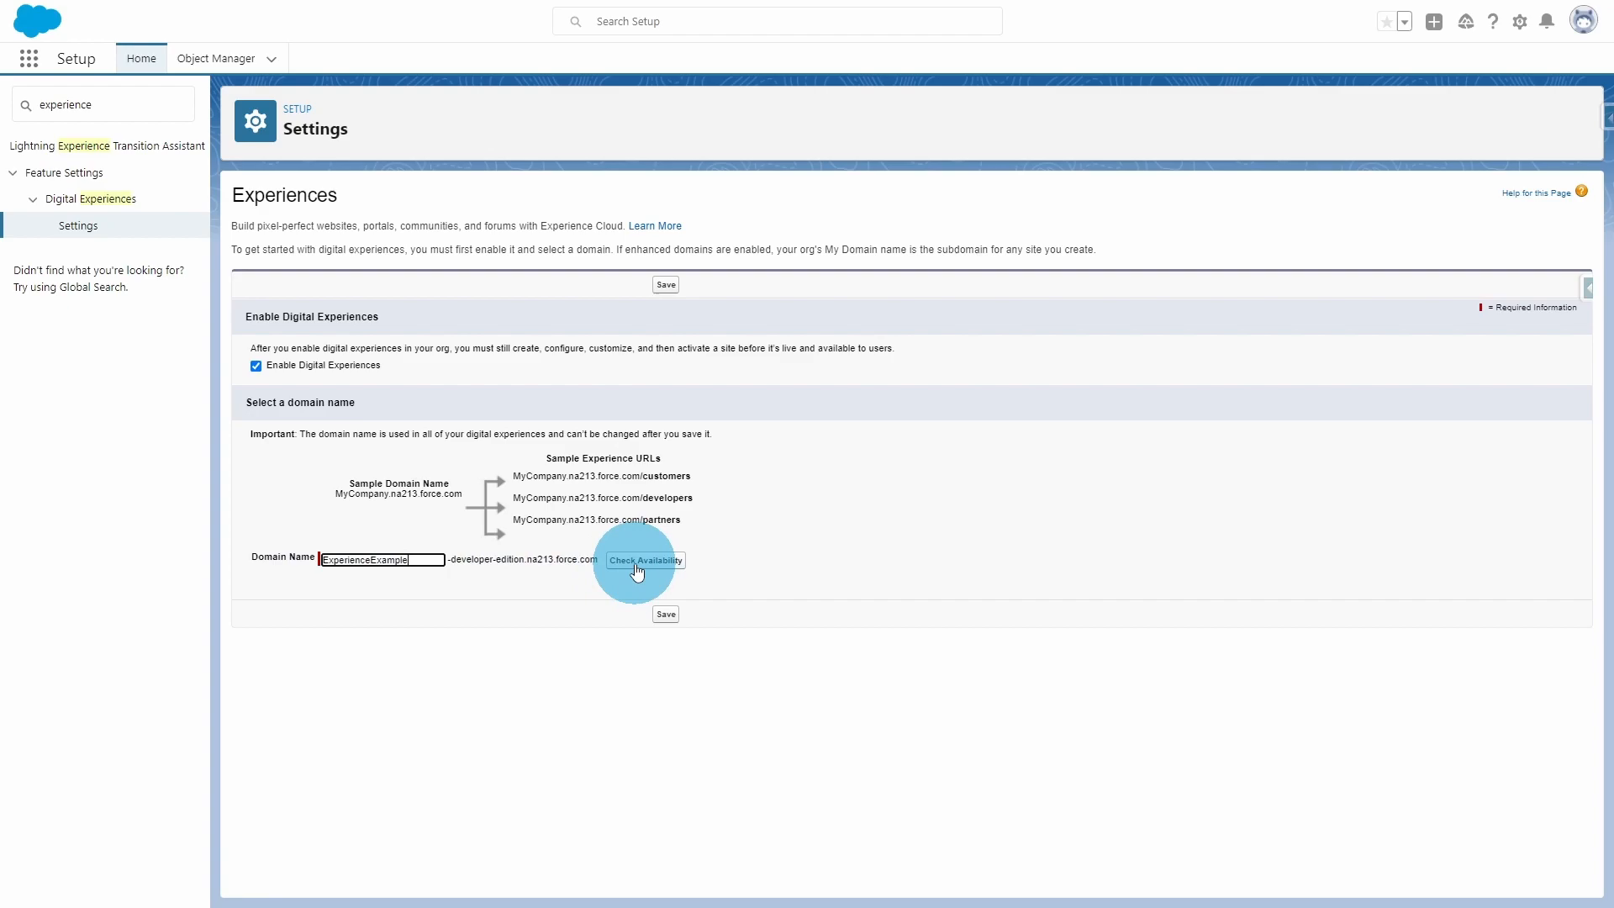
Verify 'ExperienceExample' is available, then save and confirm enabling digital experiences.
{"action": "left_click", "coordinate": [645, 560]}
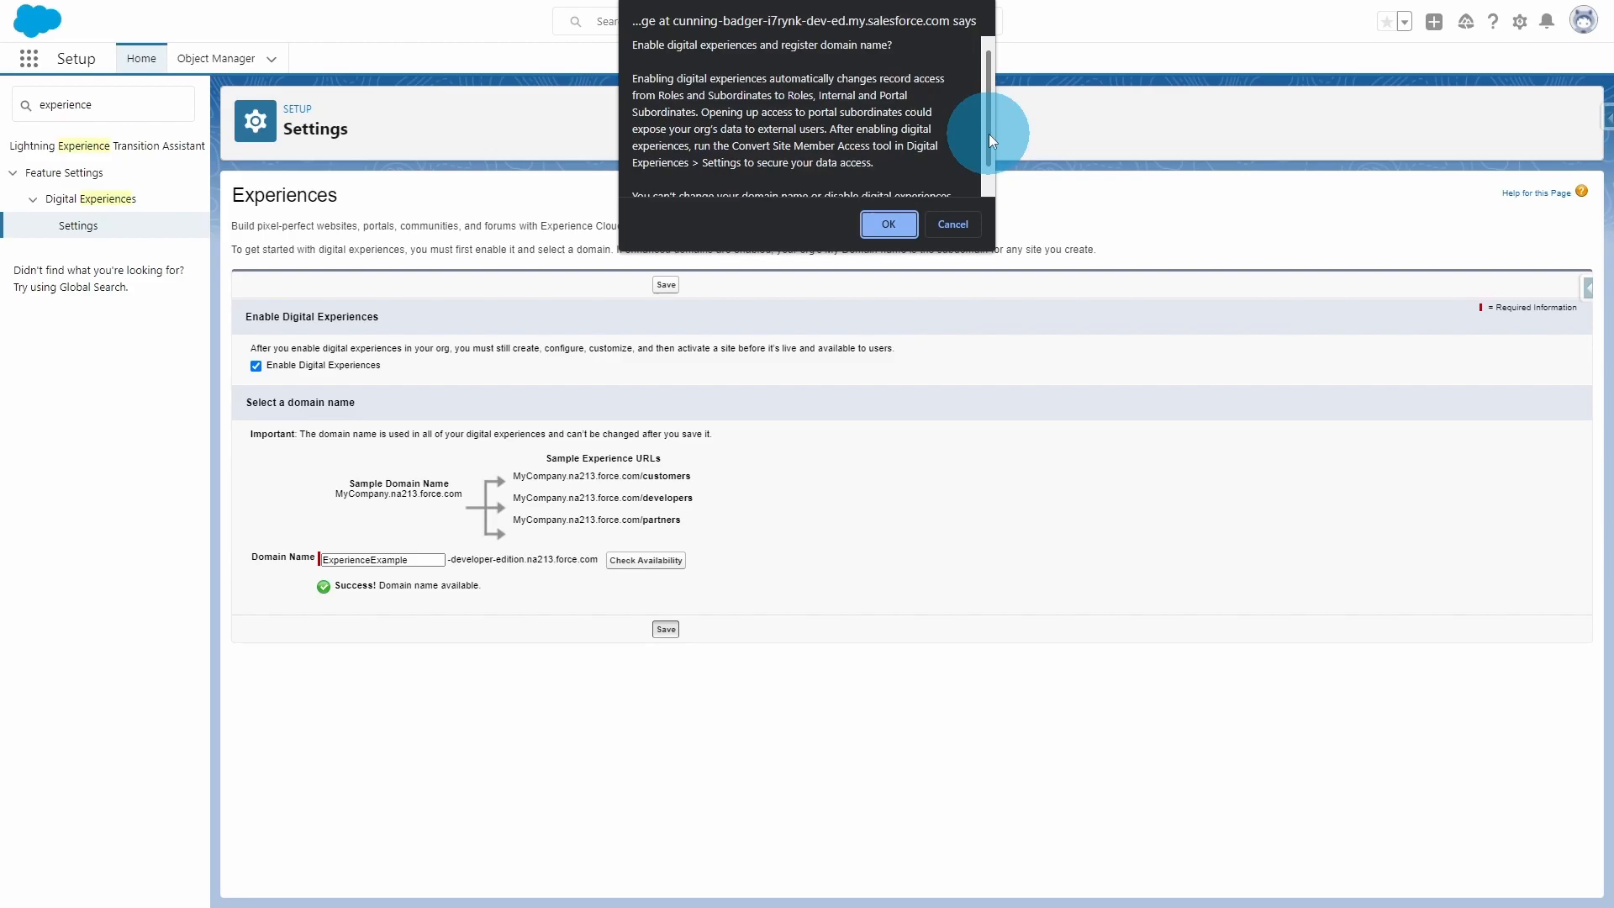
{"action": "mouse_move", "coordinate": [998, 136]}
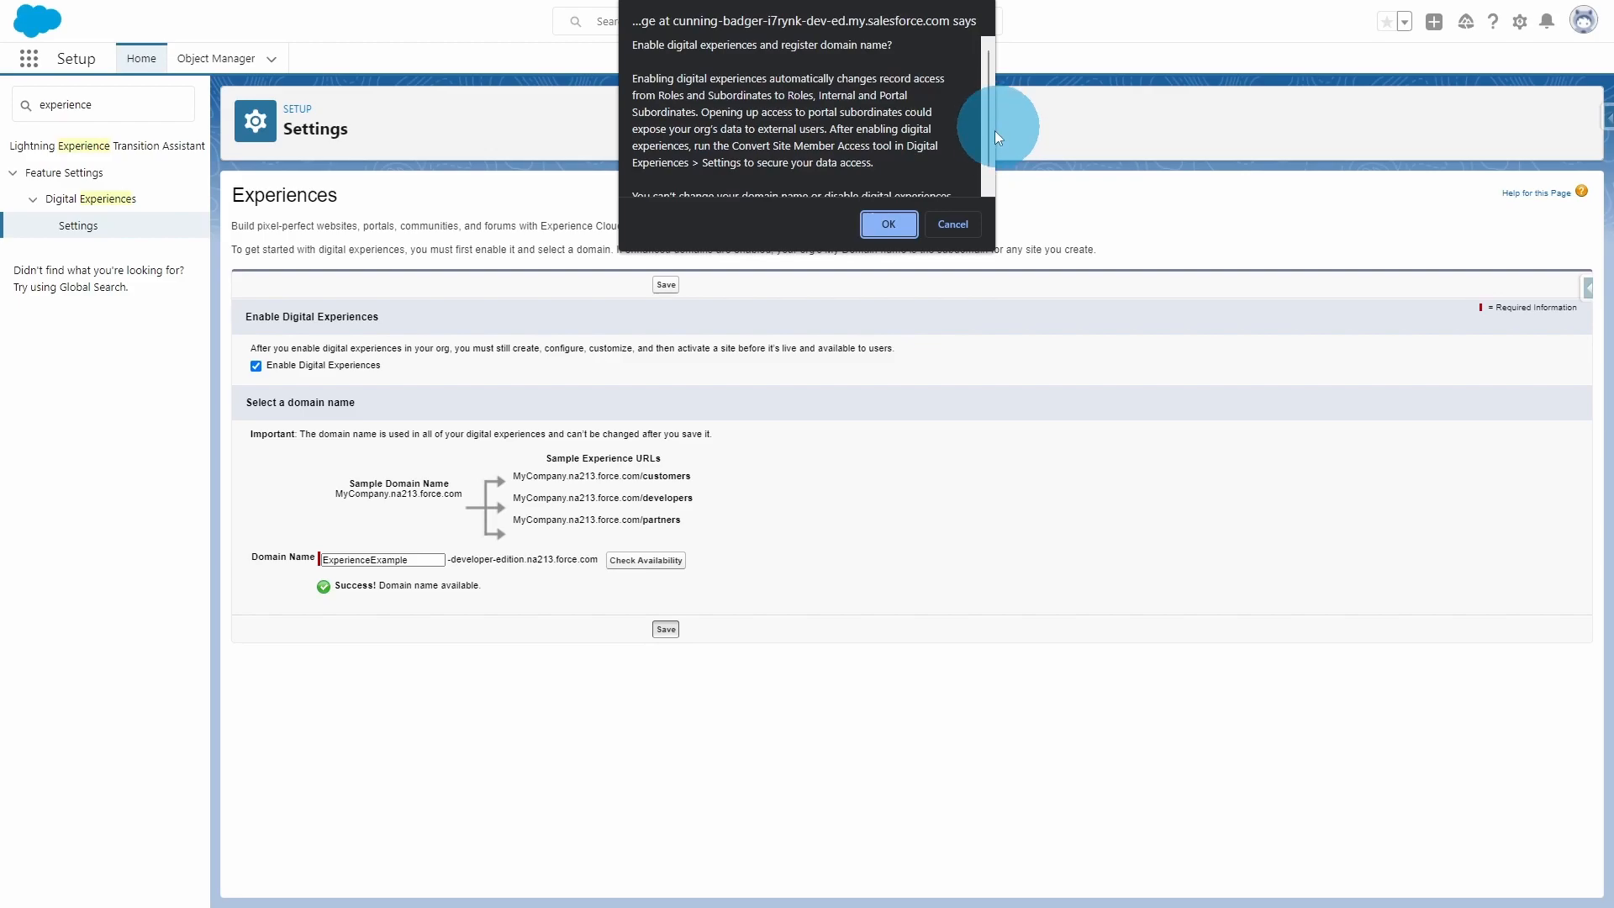
{"action": "left_click", "coordinate": [888, 225]}
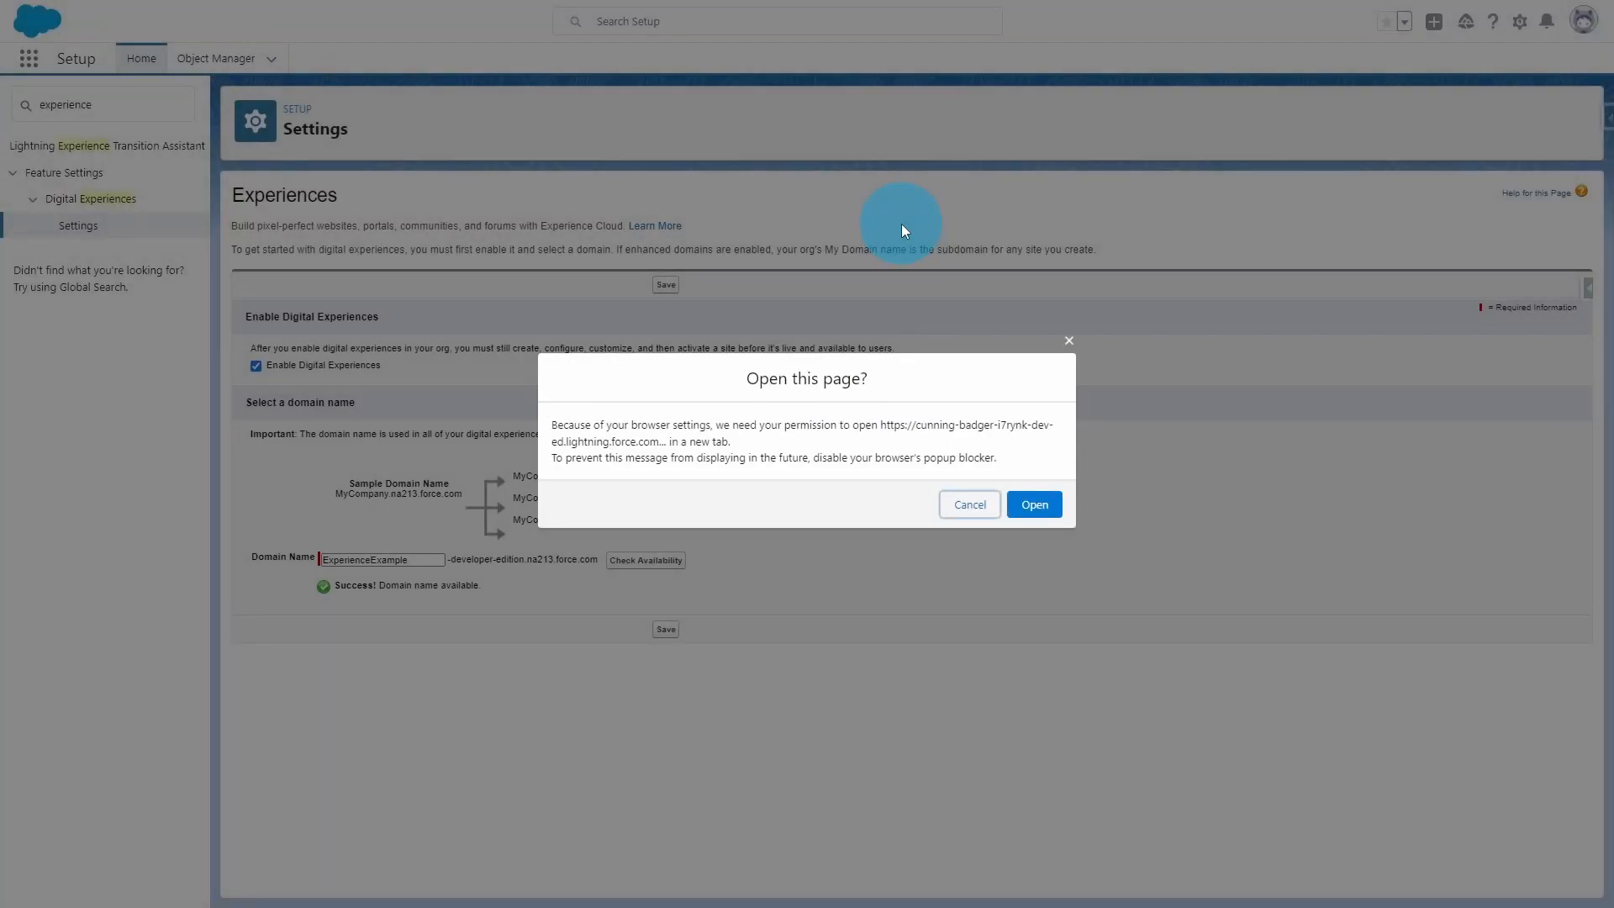
{"action": "mouse_move", "coordinate": [934, 320]}
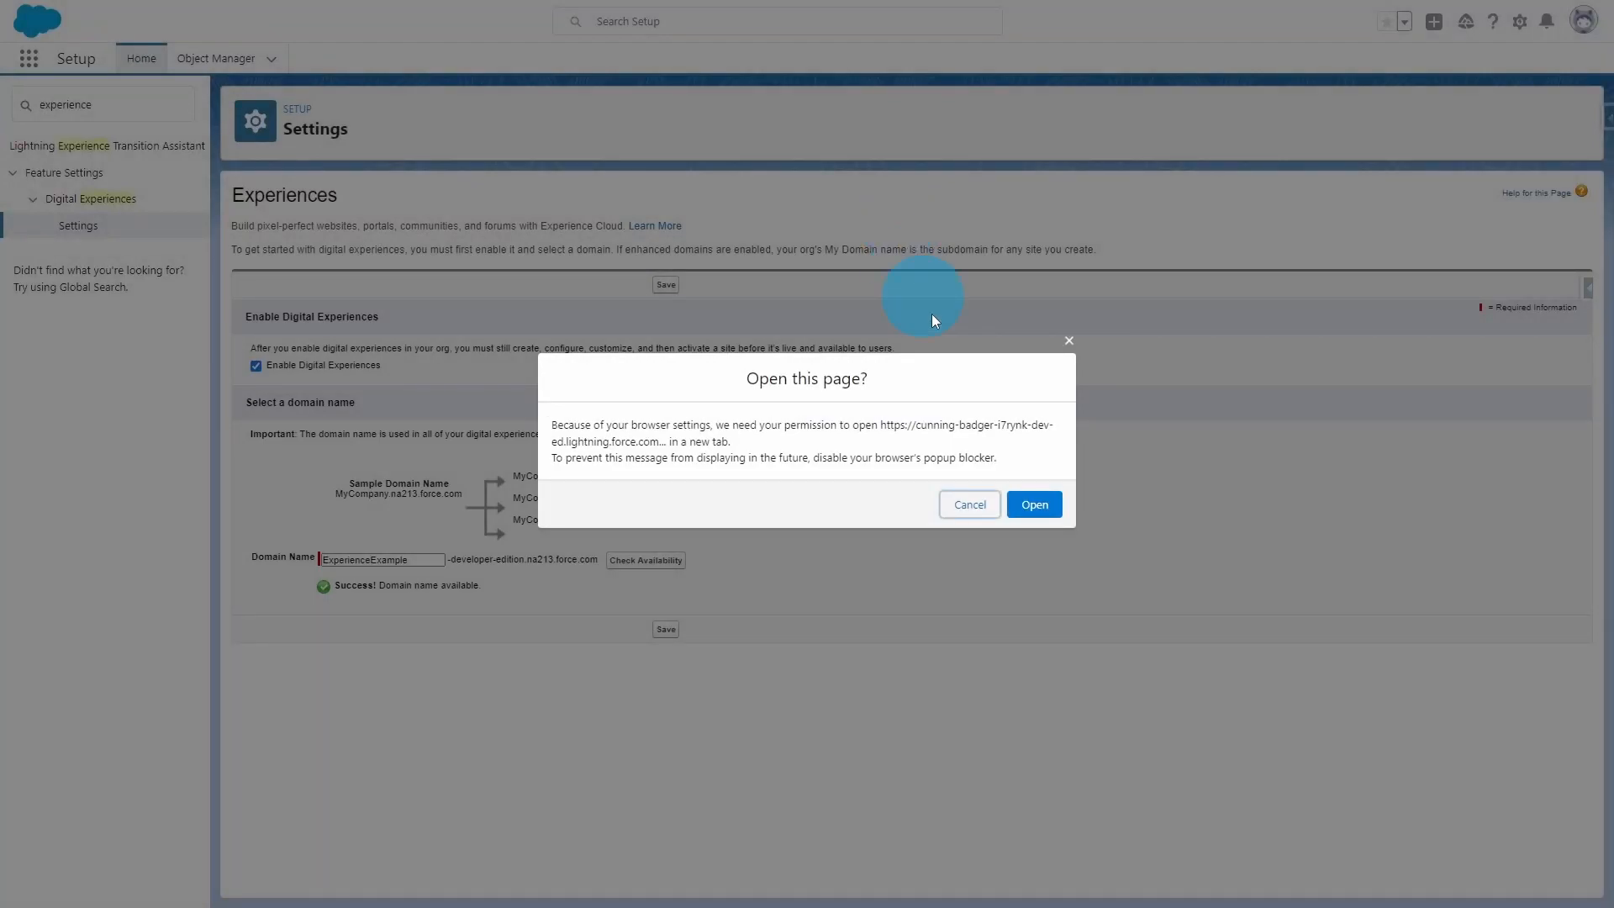
Allow the All Sites page to open in a new tab.
{"action": "left_click", "coordinate": [1034, 505]}
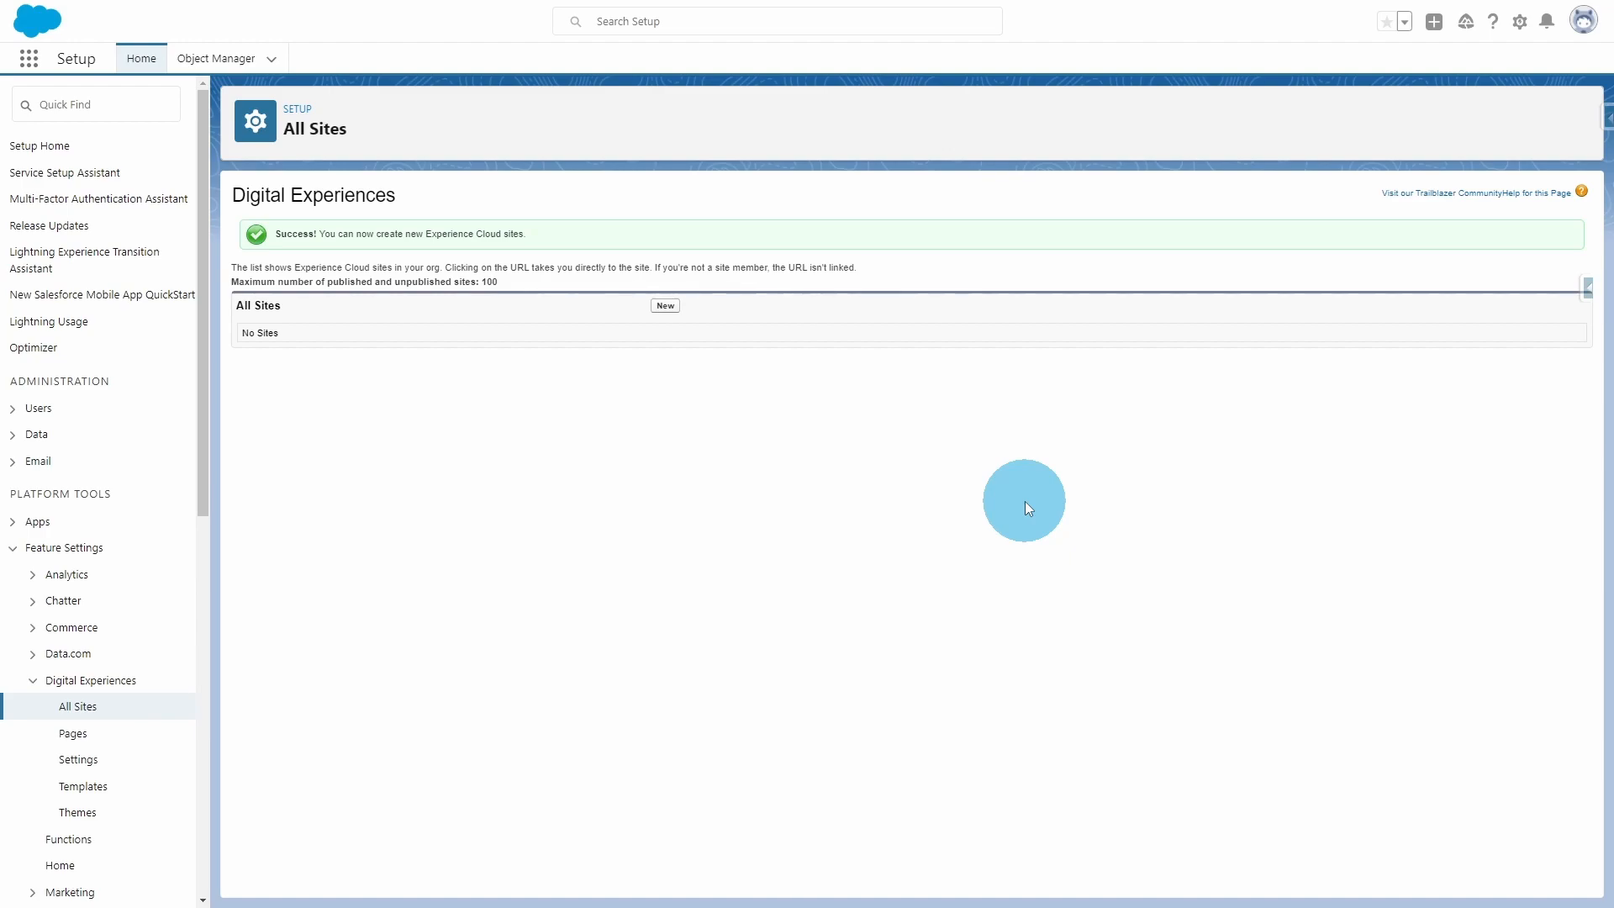
{"action": "mouse_move", "coordinate": [751, 352]}
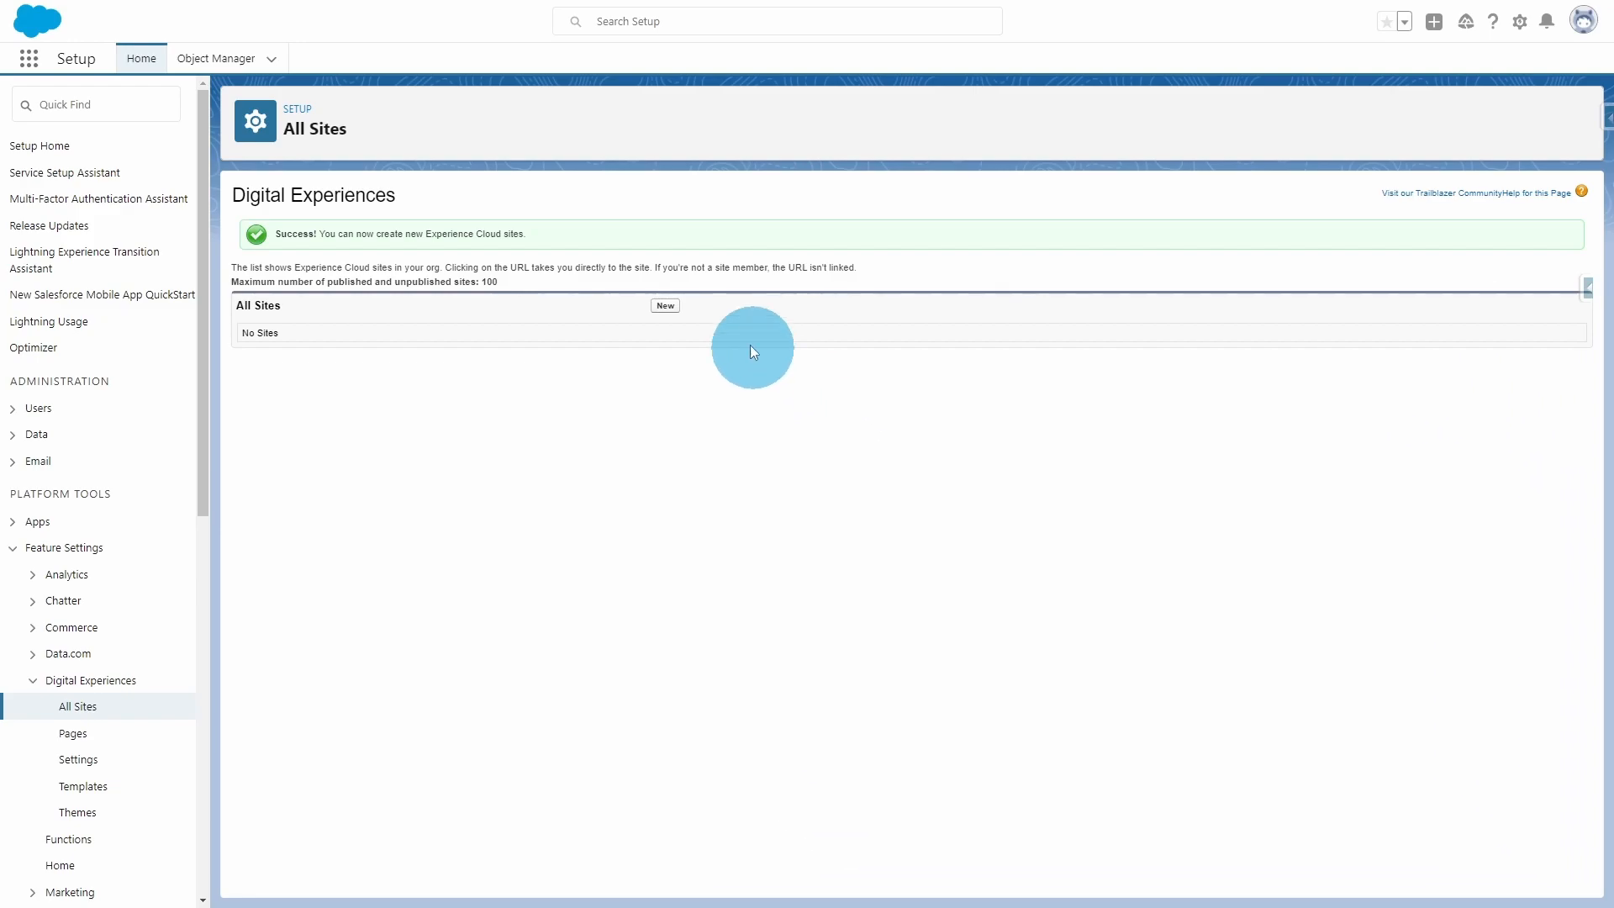
Click New on All Sites to open the site template gallery.
{"action": "left_click", "coordinate": [665, 305]}
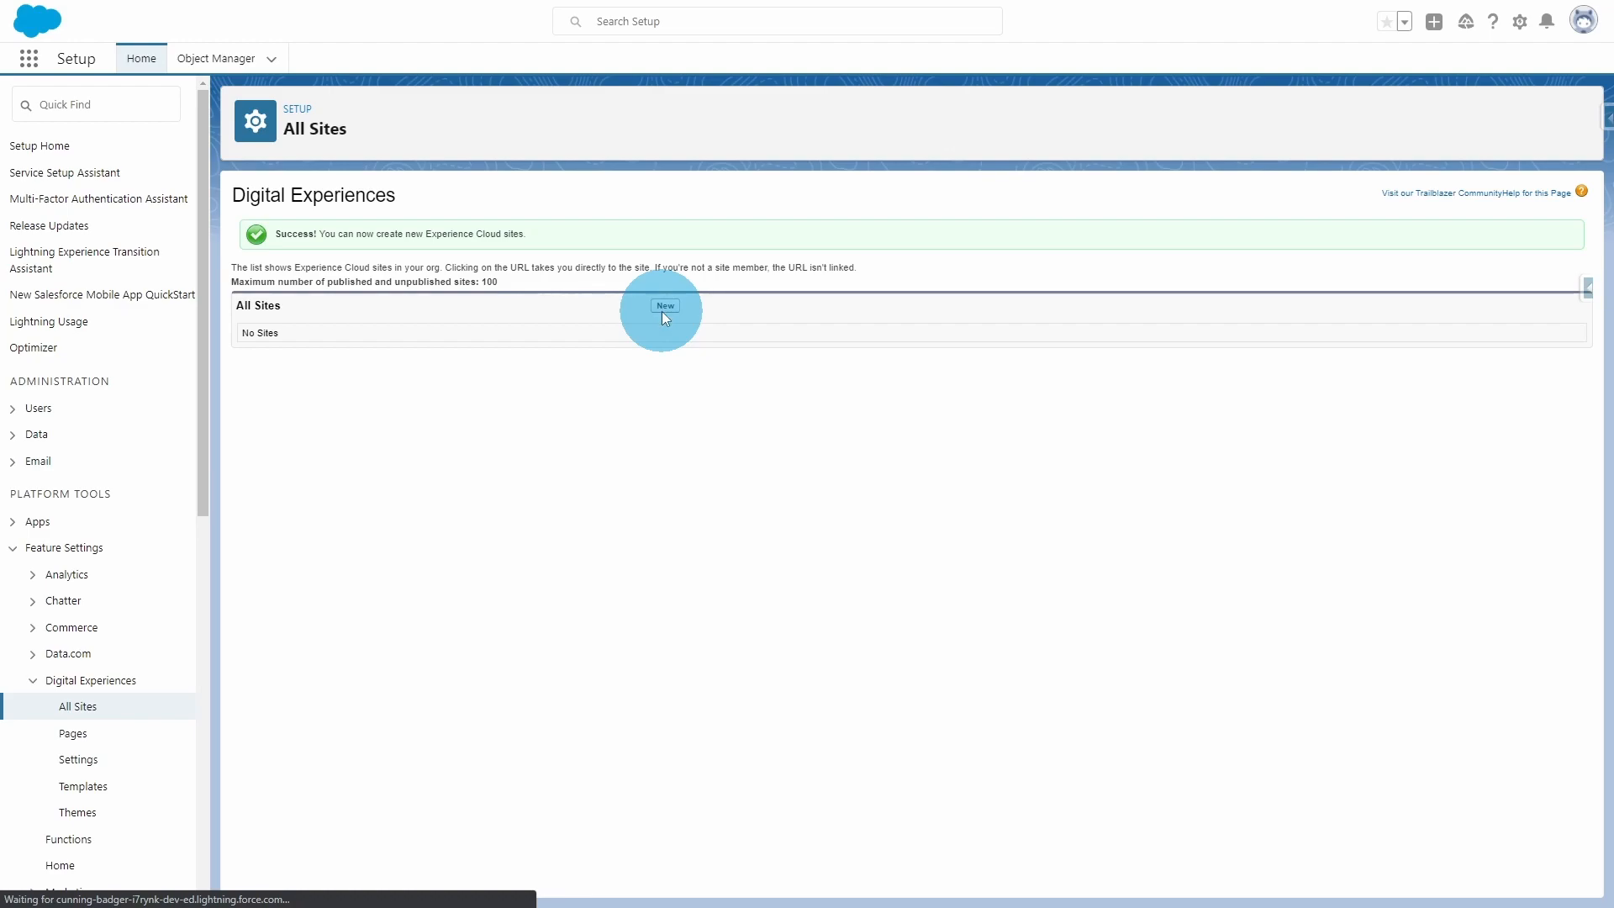
{"action": "left_click", "coordinate": [665, 305]}
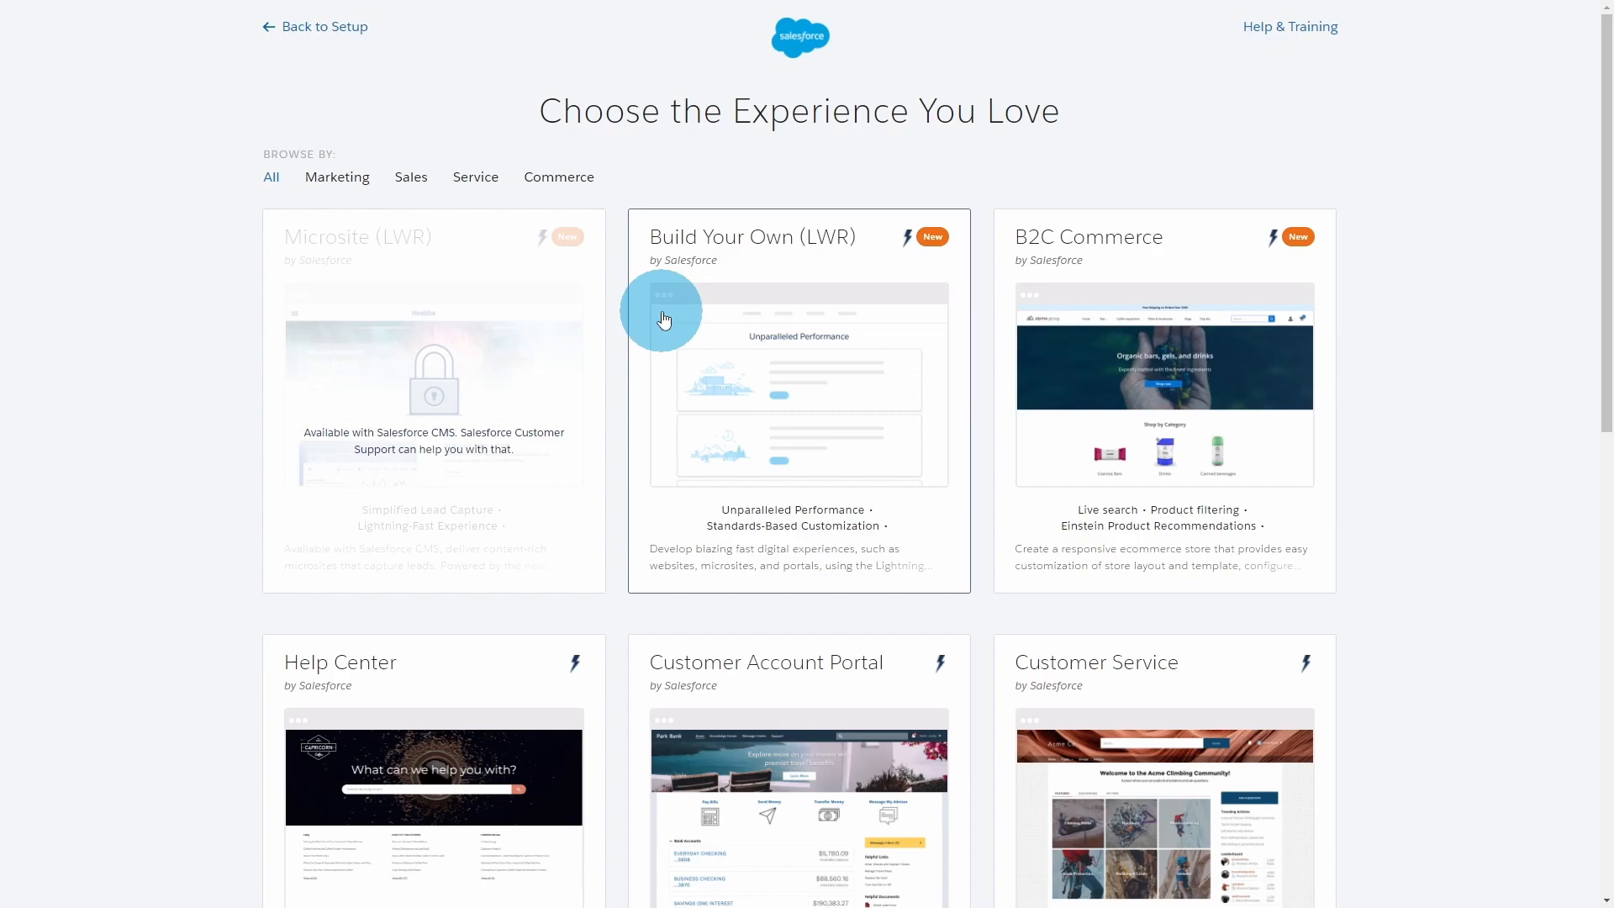
Choose the Customer Service template and proceed to naming the site.
{"action": "scroll", "scroll_direction": "down", "scroll_amount": 3}
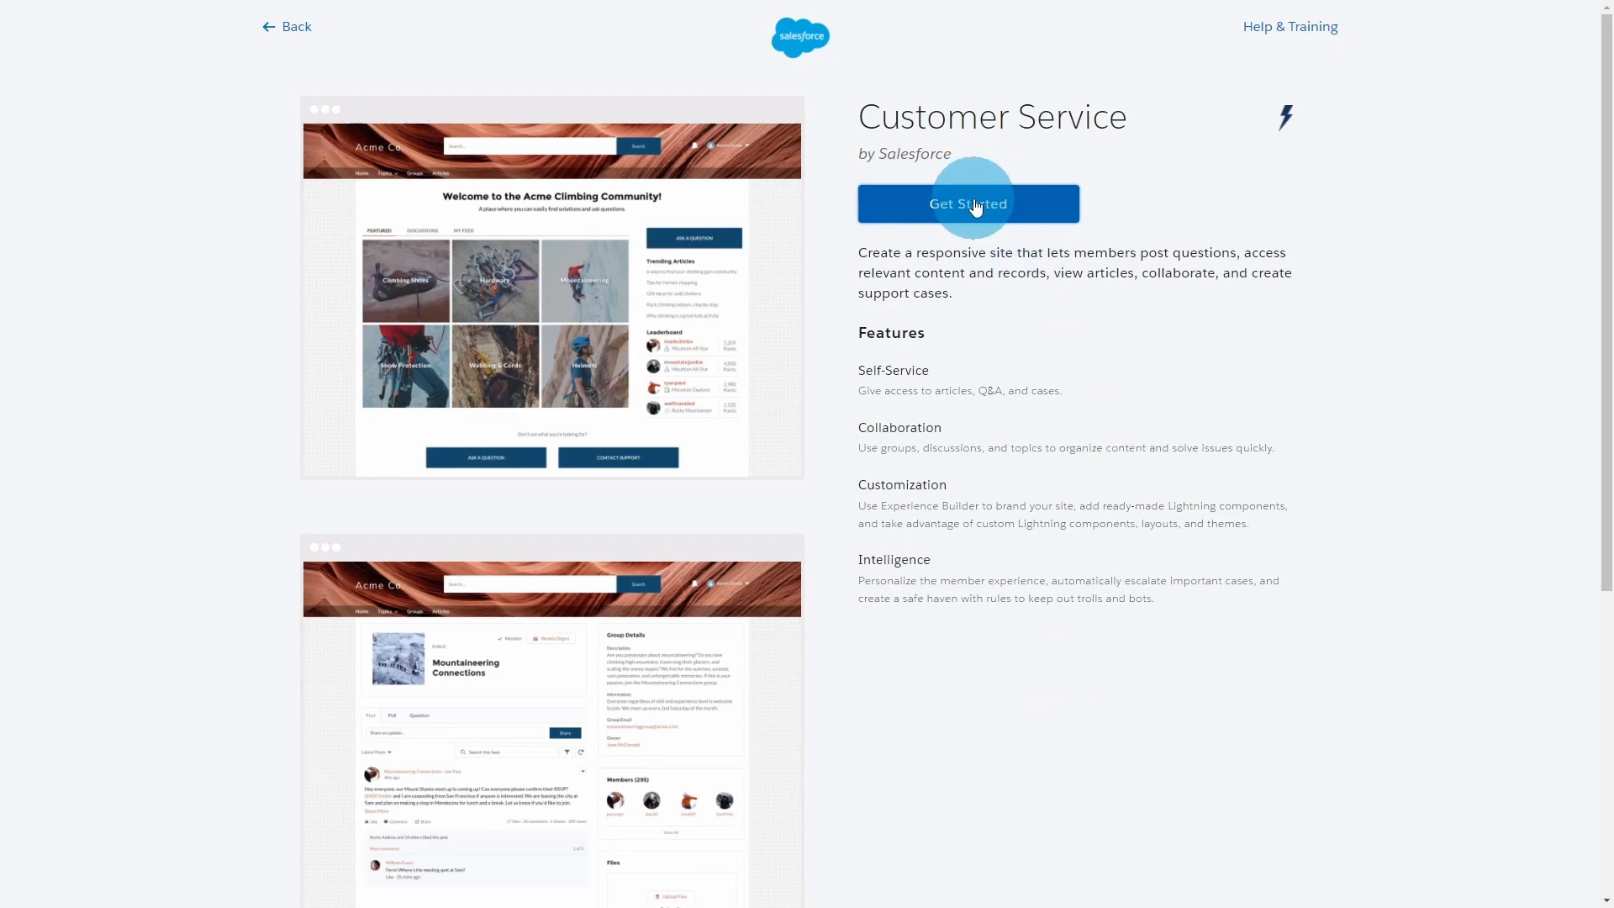
{"action": "left_click", "coordinate": [968, 203]}
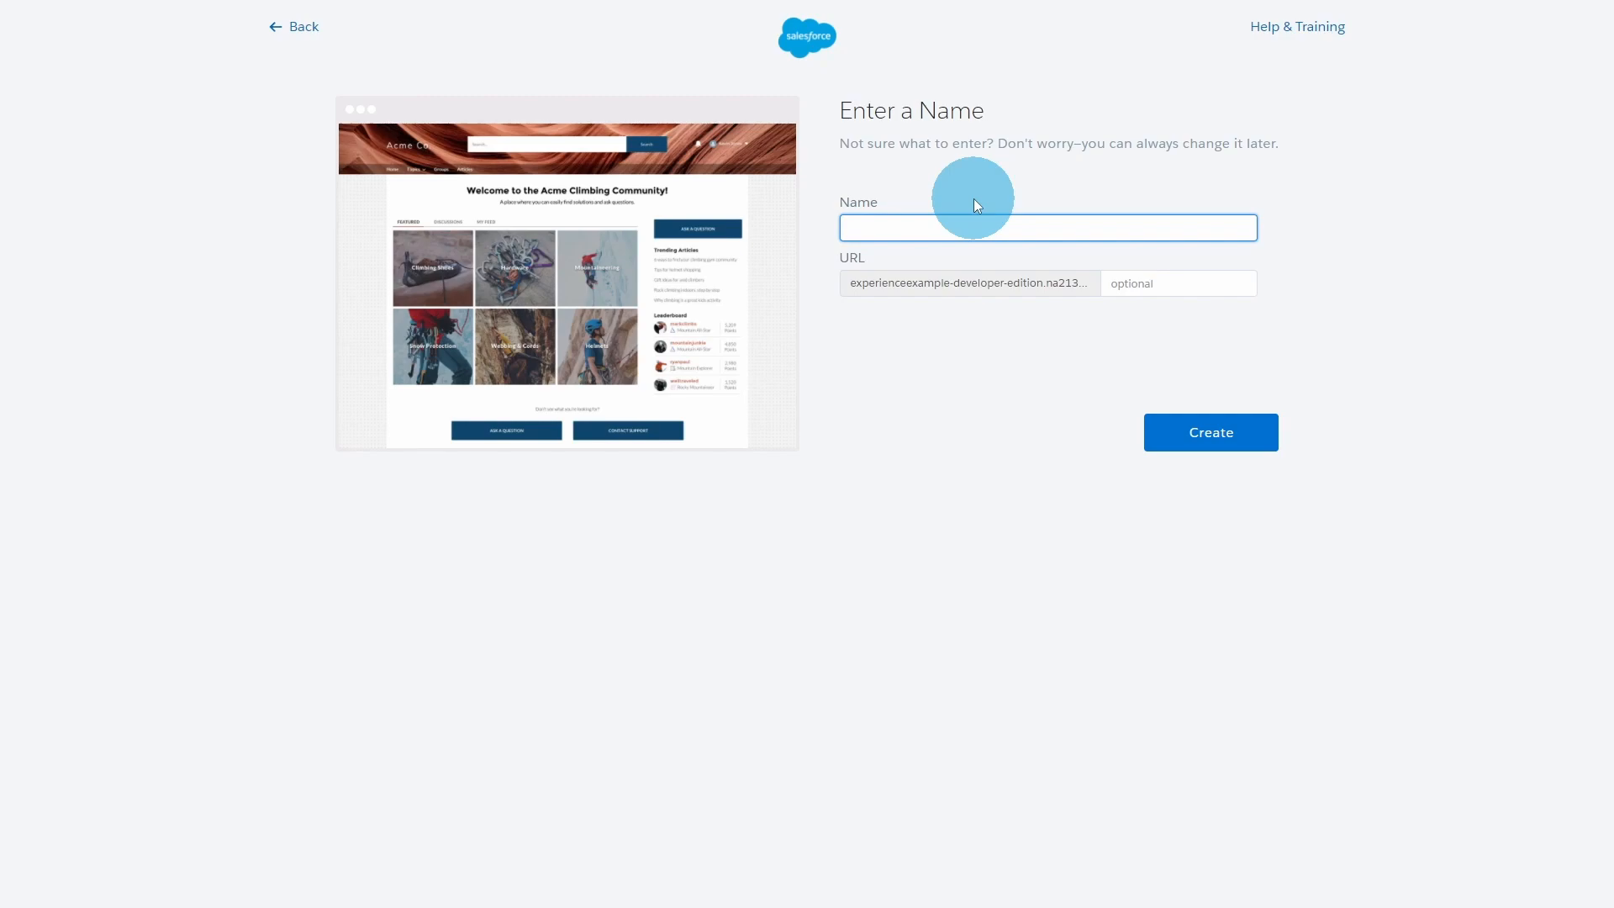
Name the Customer Service site 'My First Site' and submit creation.
{"action": "type", "text": "My First S"}
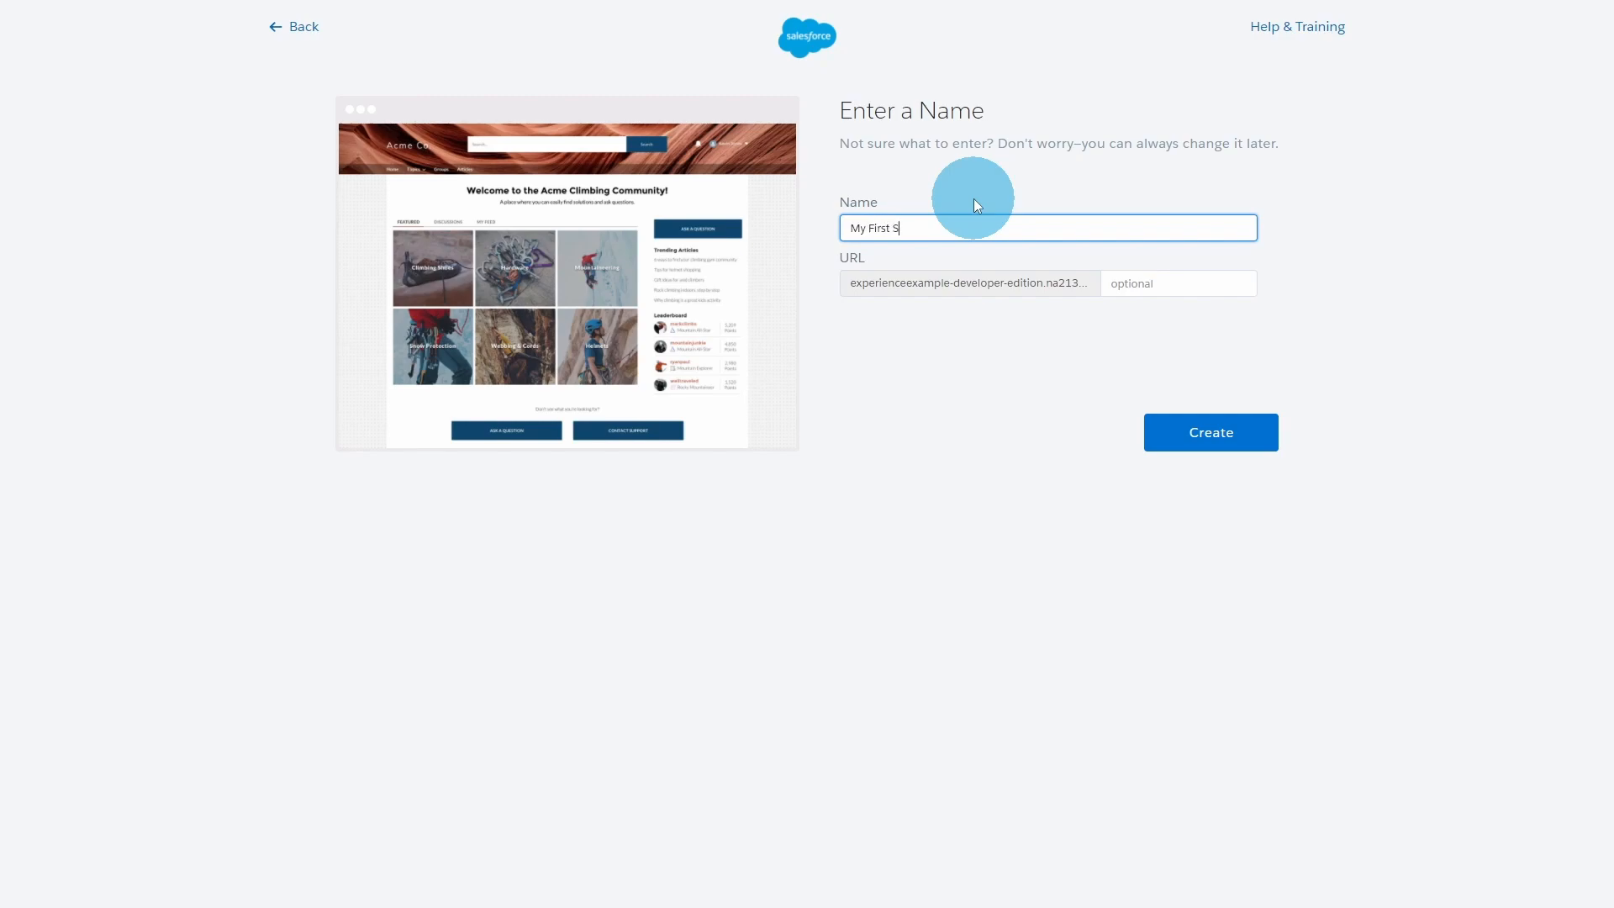
{"action": "type", "text": "ite"}
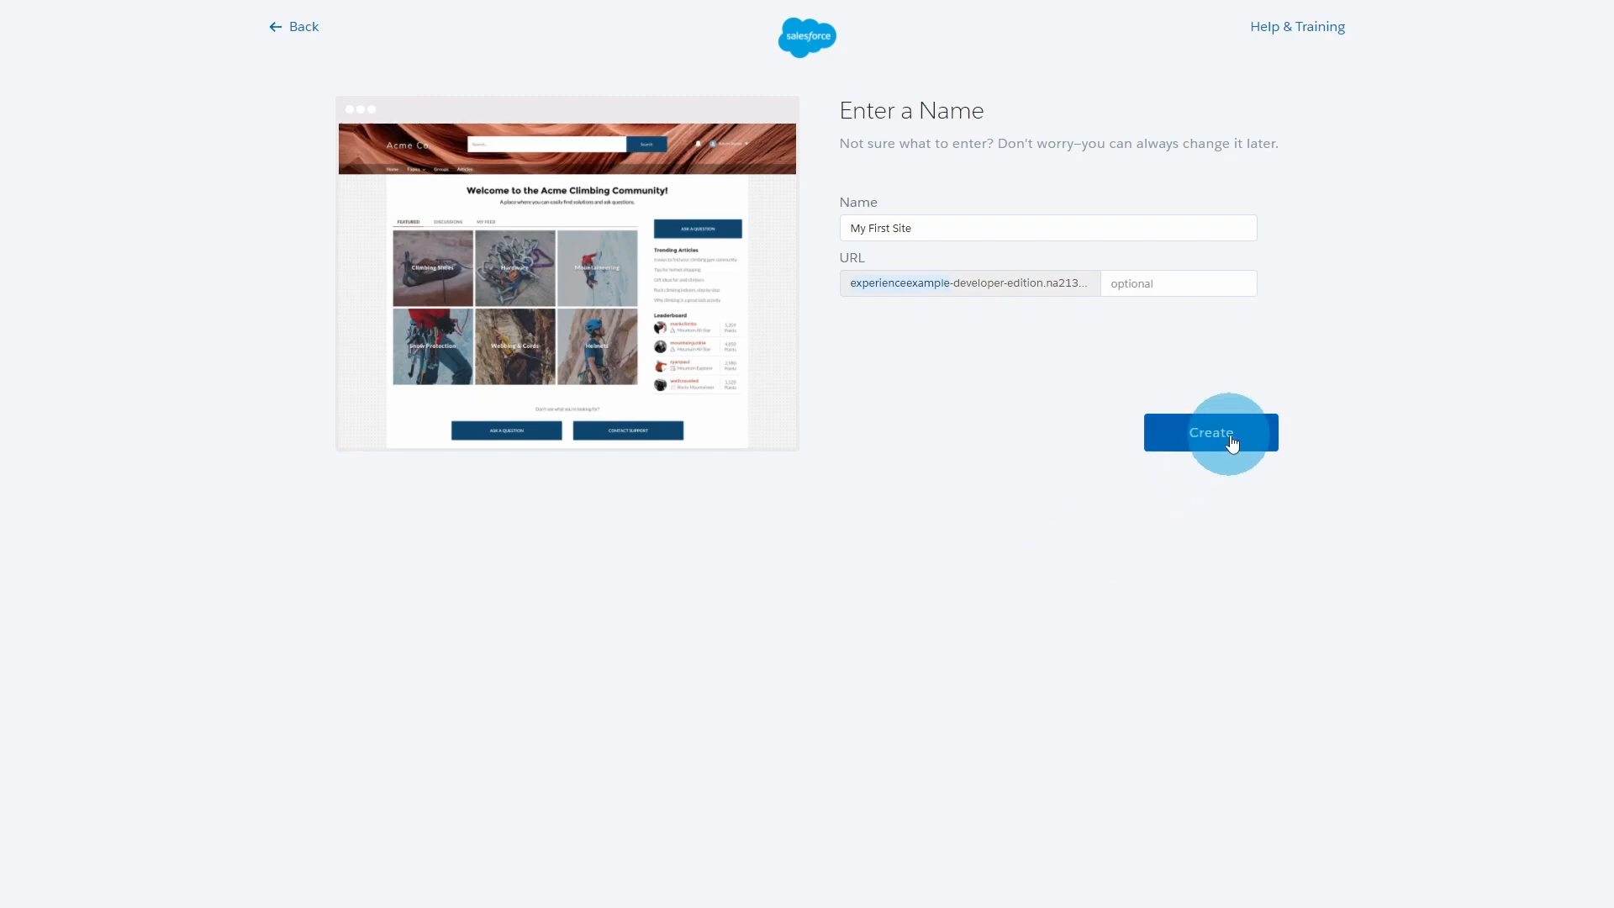
{"action": "left_click", "coordinate": [1210, 432]}
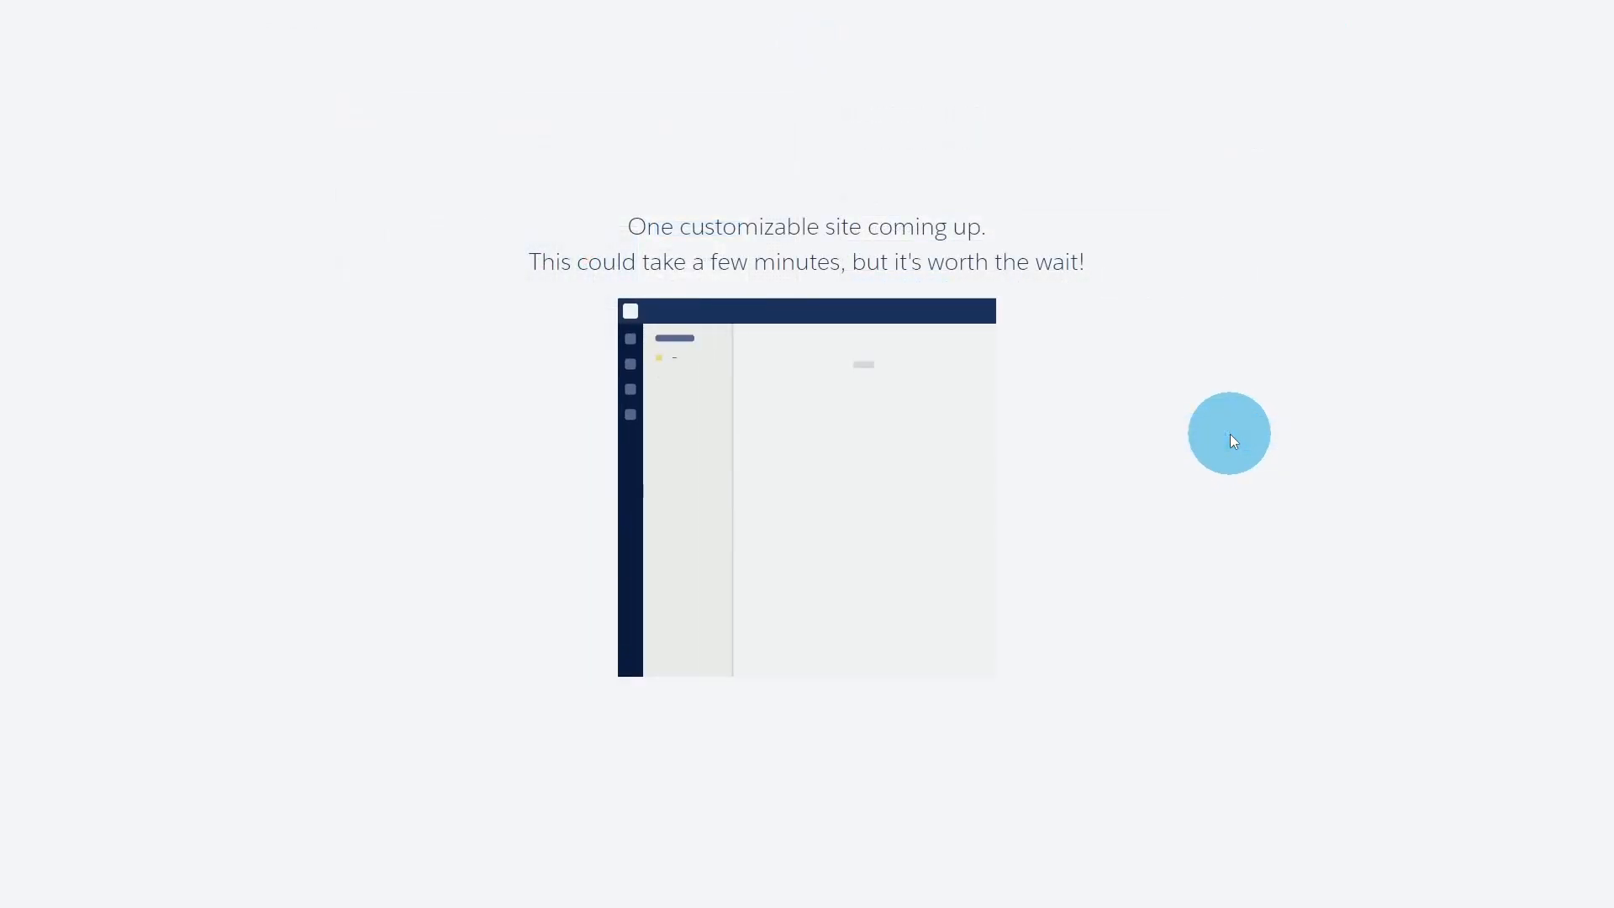